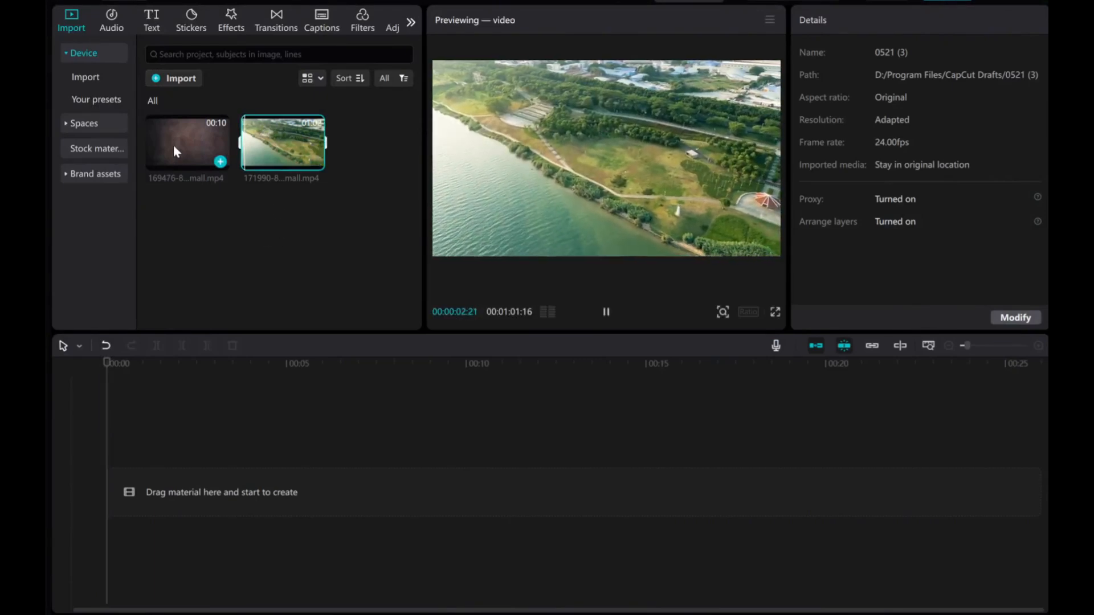
- Add the aerial river clip from Import media to the main timeline track
{"action": "left_click", "coordinate": [186, 143]}
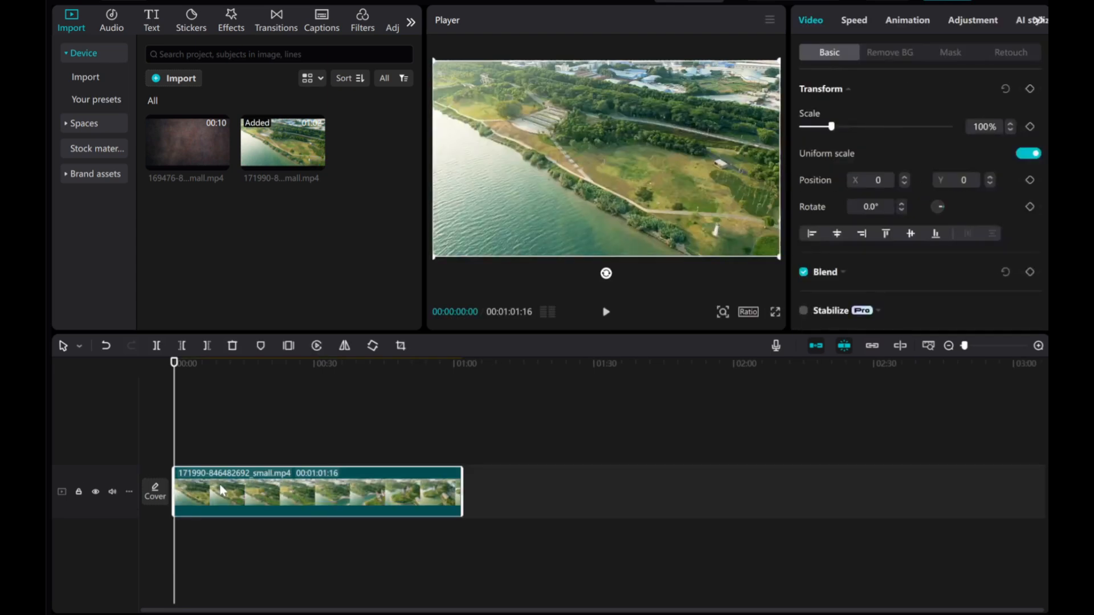
{"action": "mouse_move", "coordinate": [178, 148]}
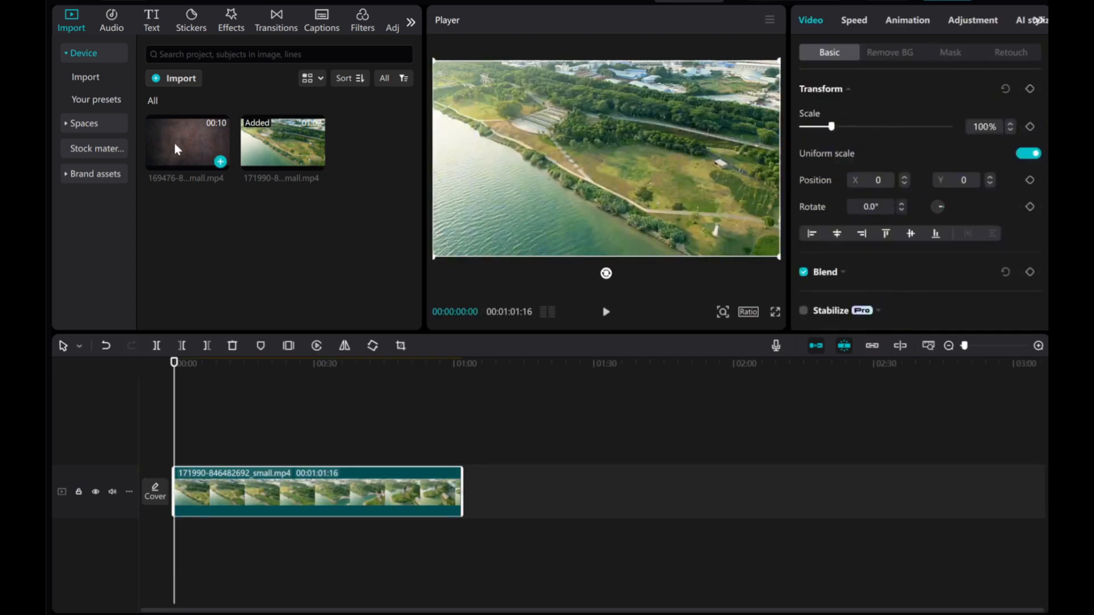
- Drag the subscribe texture clip onto a second track above the river footage
{"action": "left_click_drag", "start_coordinate": [187, 143], "coordinate": [199, 444]}
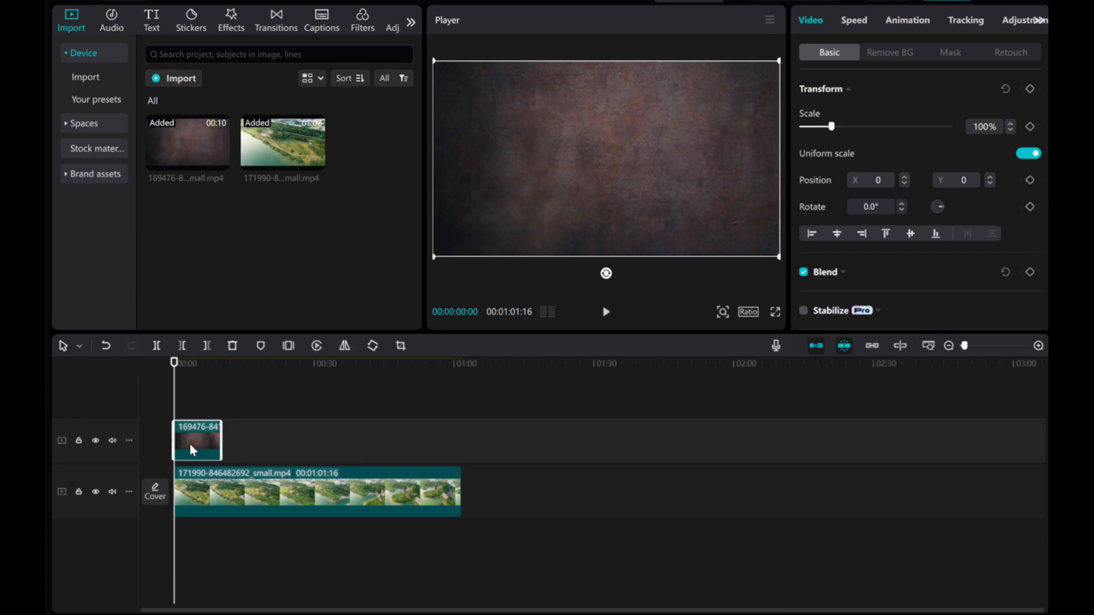
{"action": "mouse_move", "coordinate": [447, 240]}
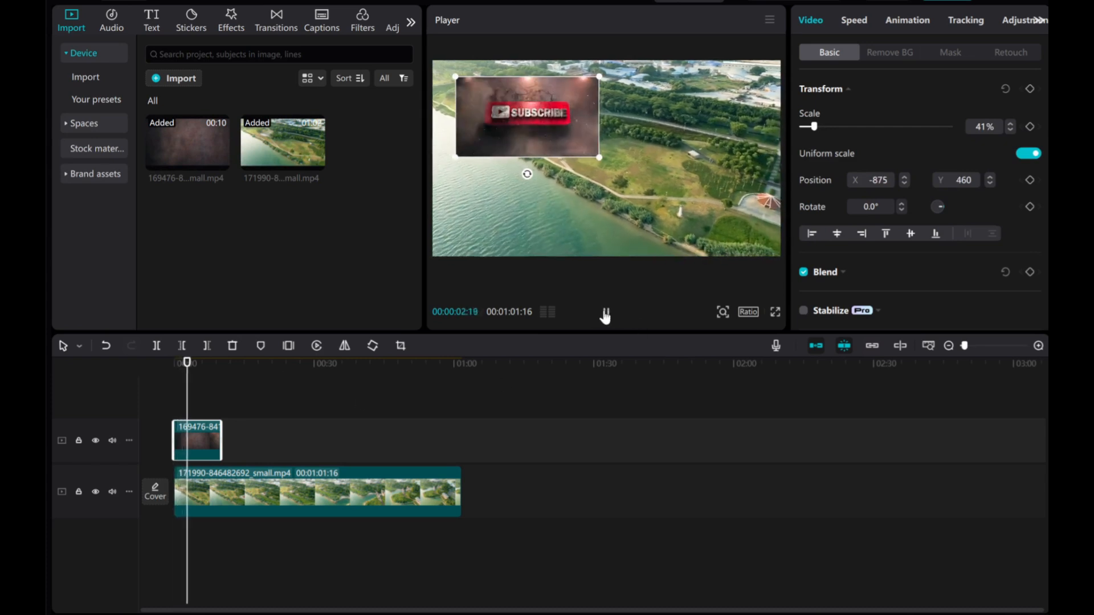
- Pause the preview and bring up the context menu on the subscribe overlay clip
{"action": "left_click", "coordinate": [603, 311]}
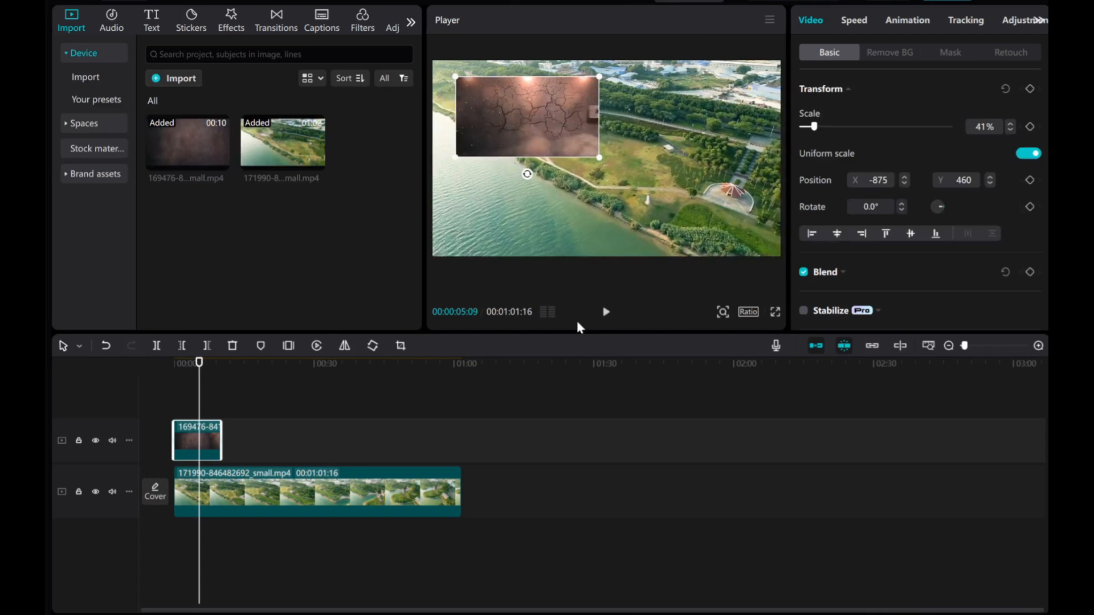
{"action": "mouse_move", "coordinate": [196, 440]}
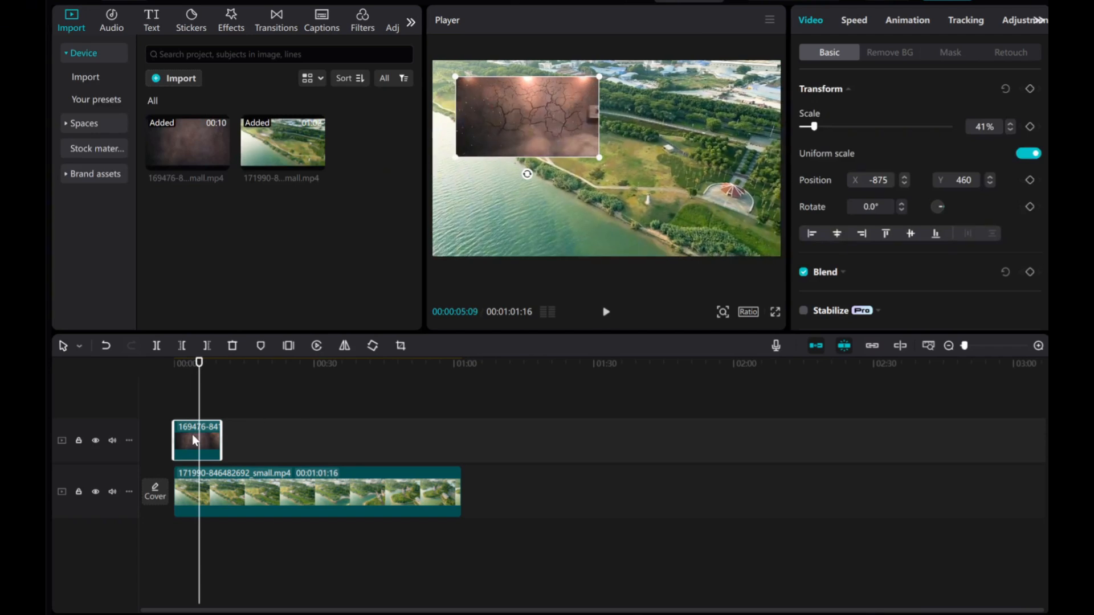
{"action": "right_click", "coordinate": [198, 440]}
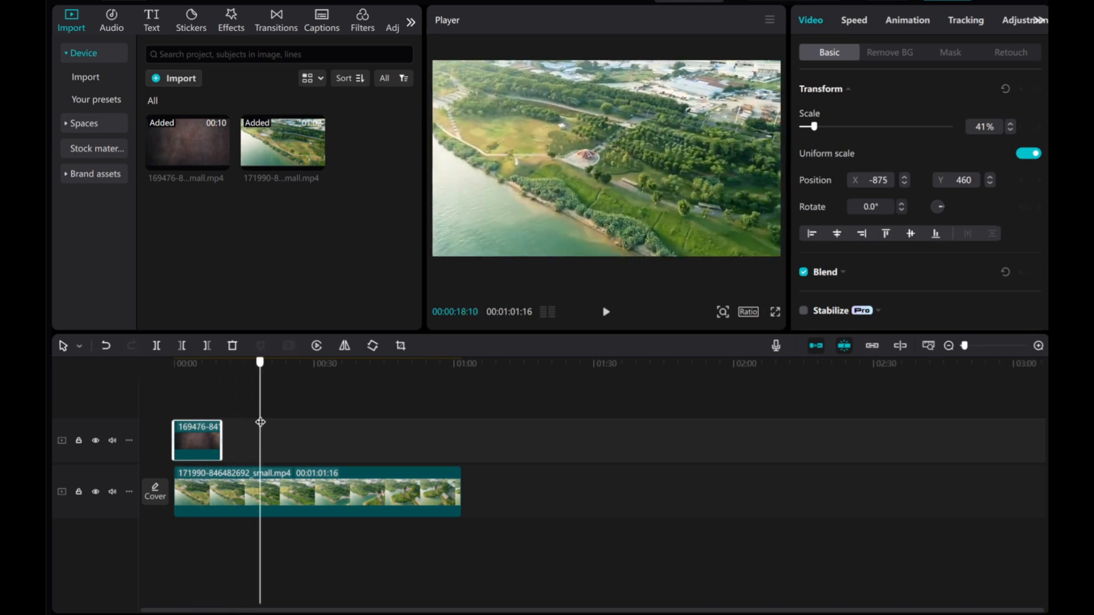
- Paste copies of the subscribe overlay at later points along the upper track
{"action": "right_click", "coordinate": [314, 490]}
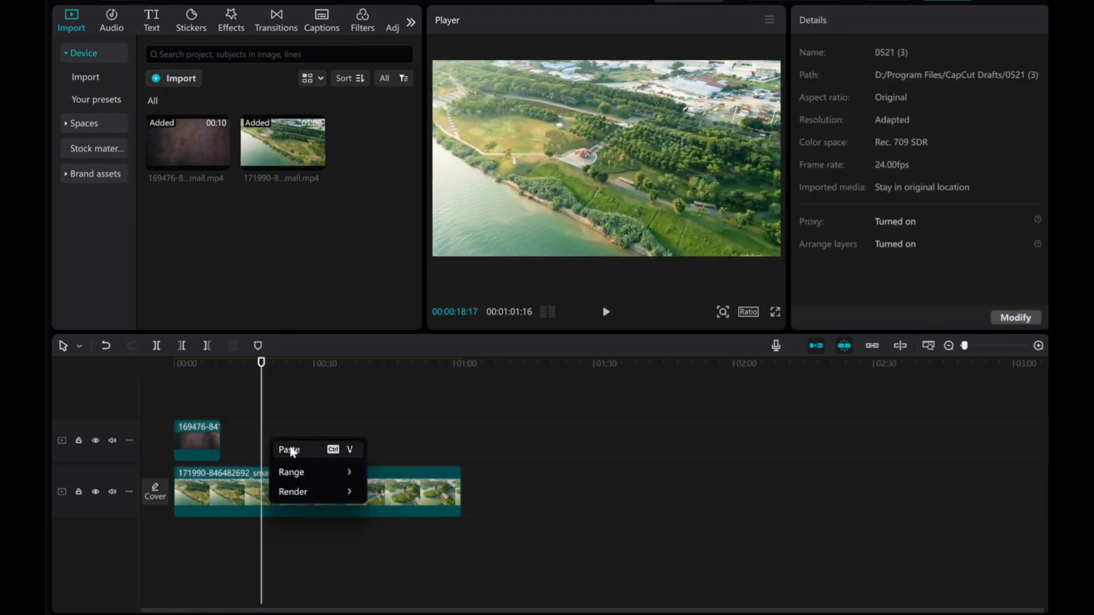
{"action": "left_click", "coordinate": [290, 450]}
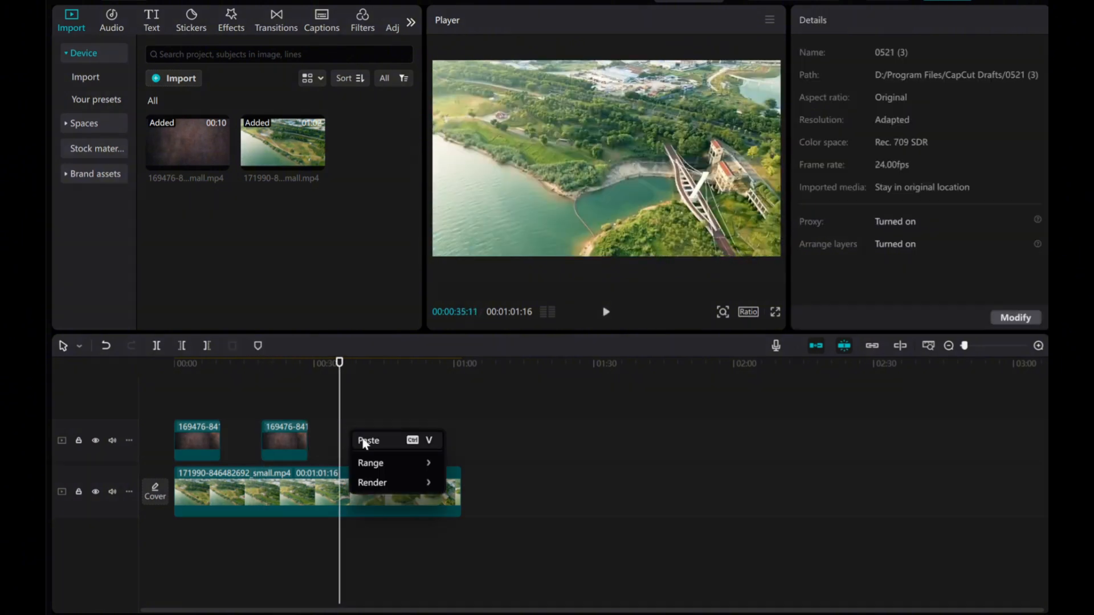
{"action": "left_click", "coordinate": [369, 441]}
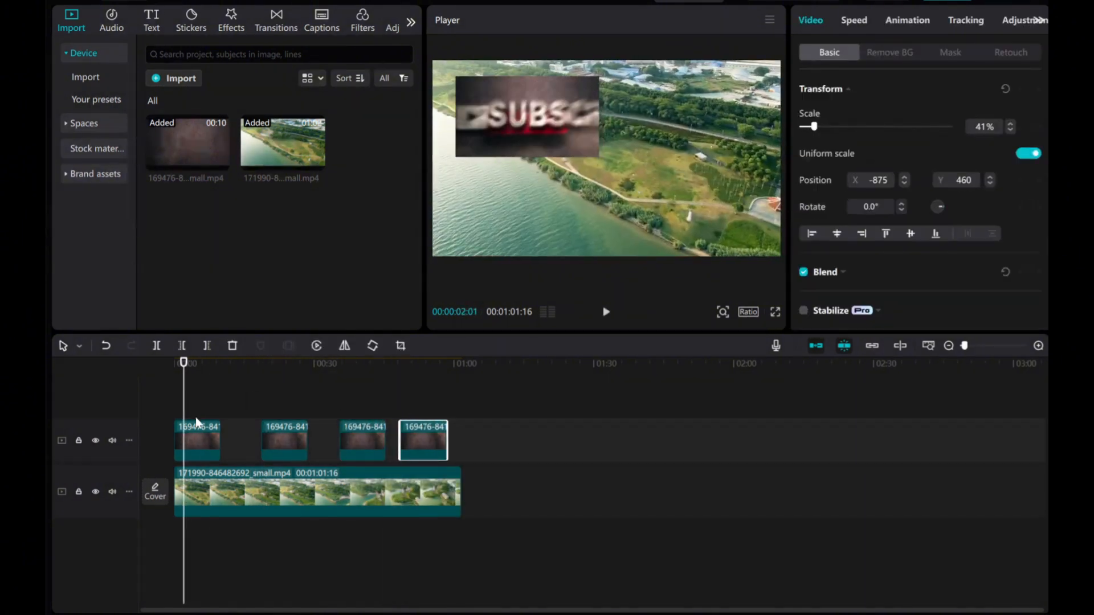